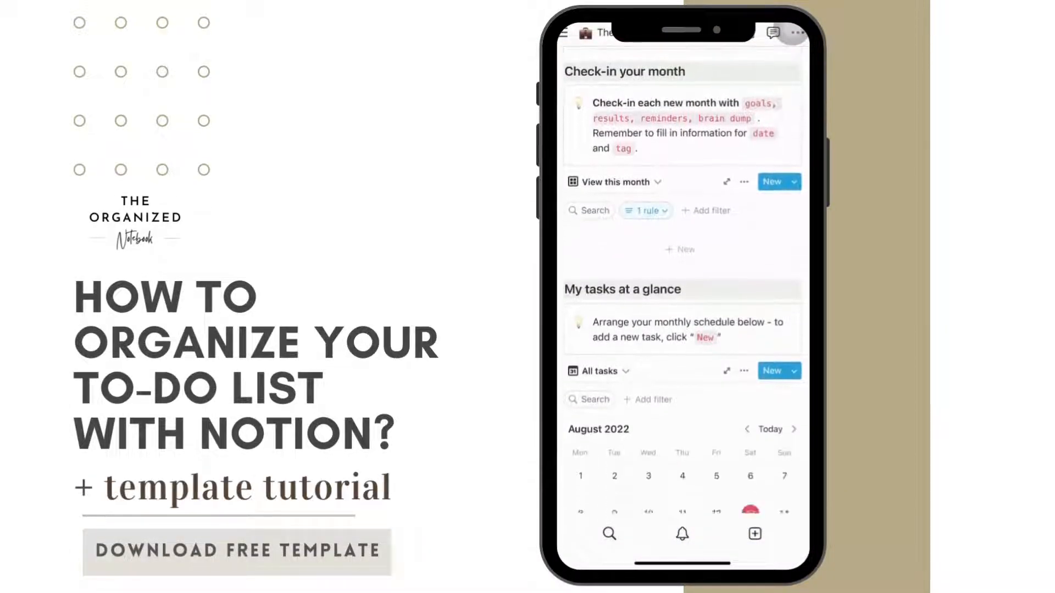
- Add the free Task Dashboard template to the Gumroad cart at $0 and start checkout by email
scroll("down", 3)
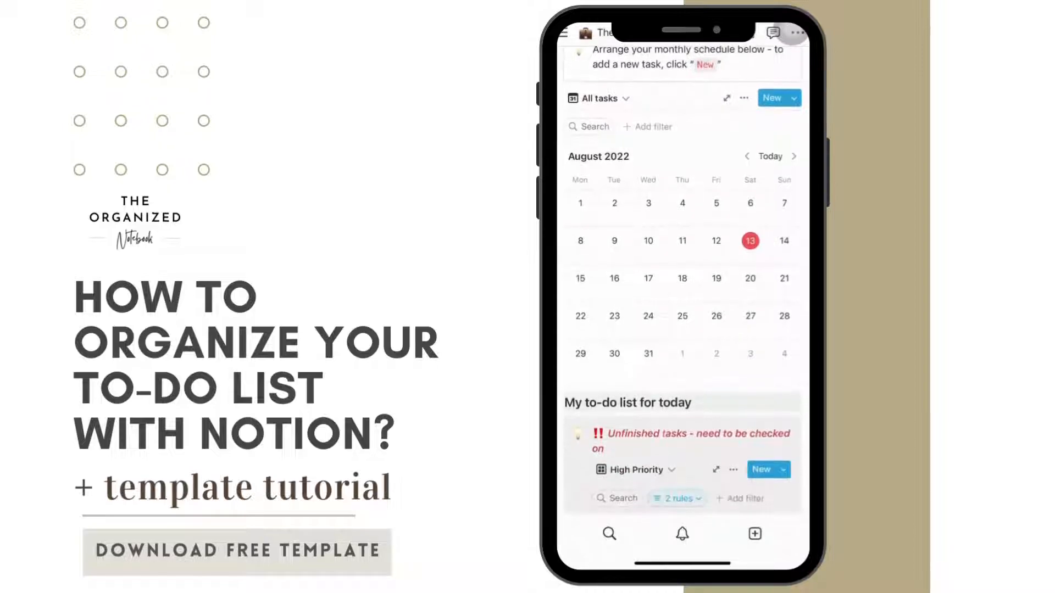
scroll("down", 3)
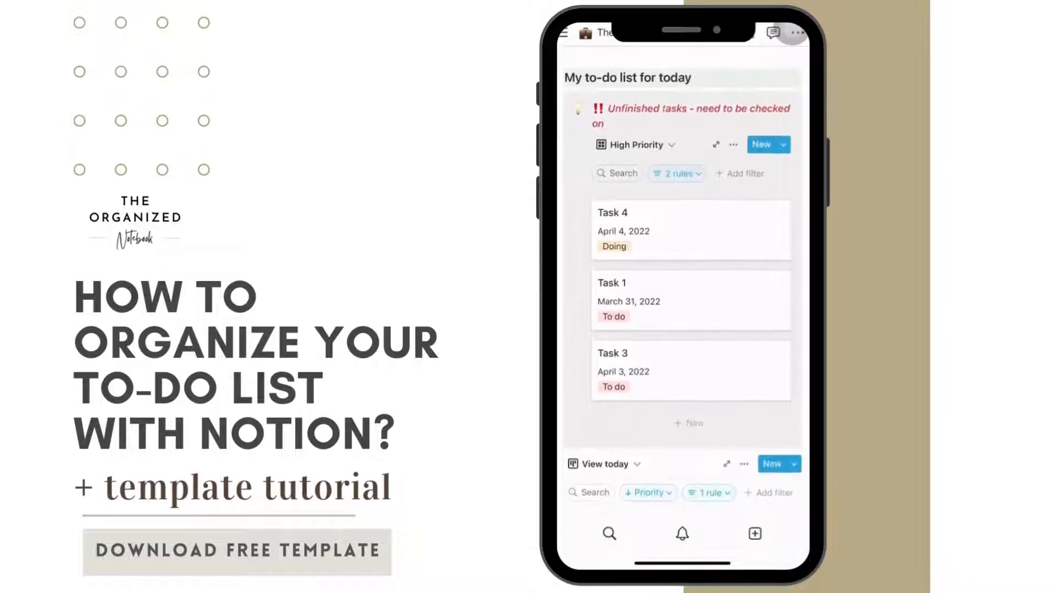
scroll("down", 3)
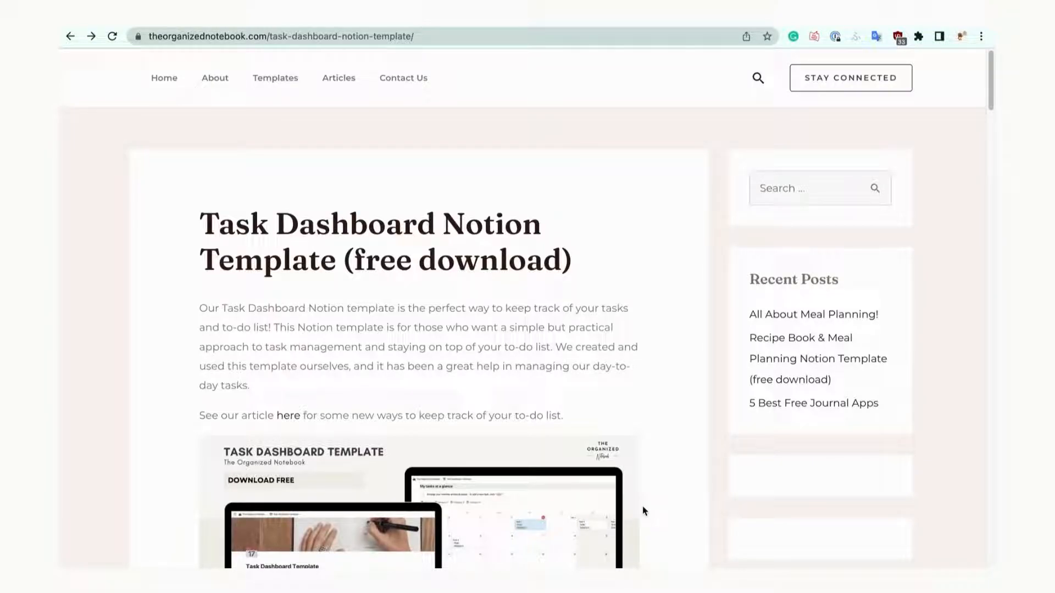
mouse_move(636, 471)
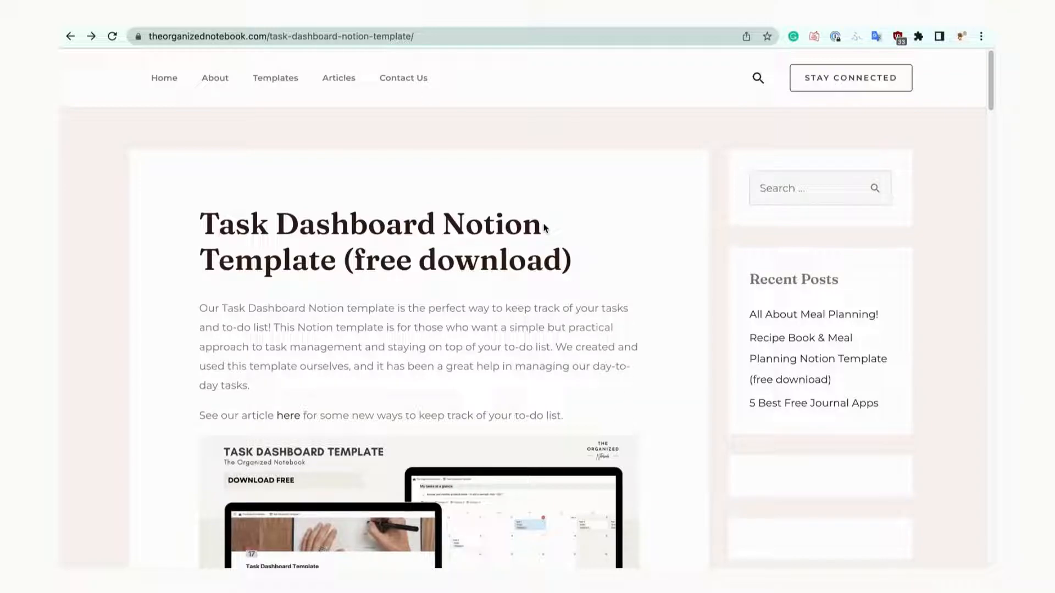
mouse_move(503, 121)
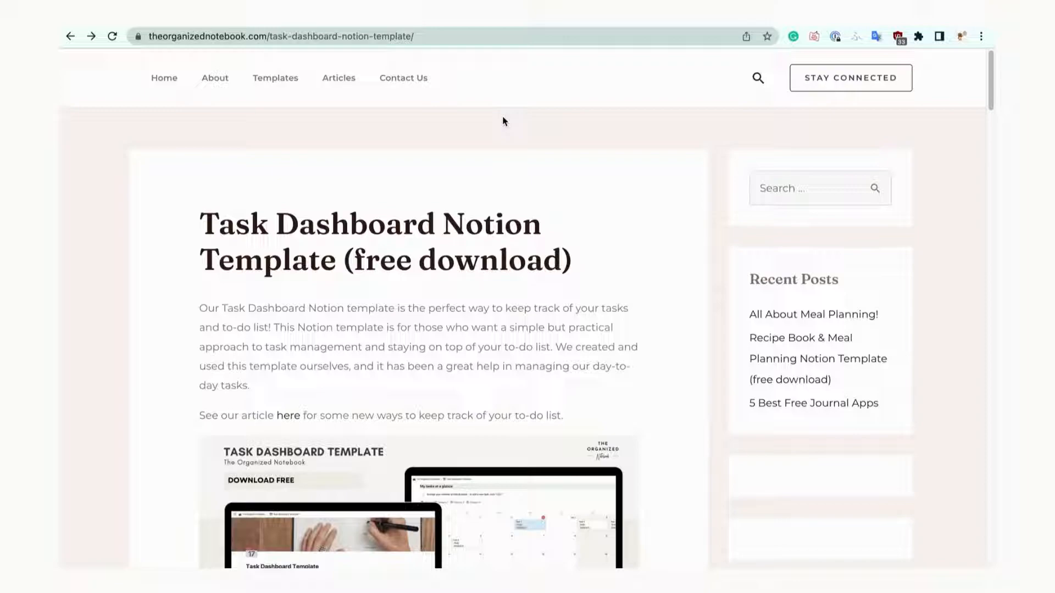
mouse_move(504, 119)
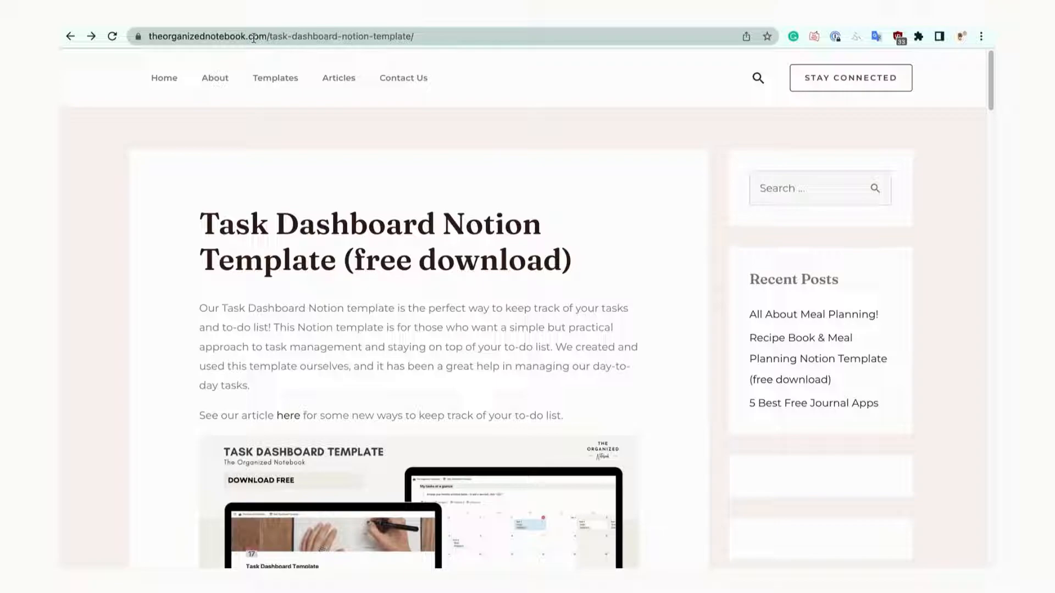
scroll("down", 3)
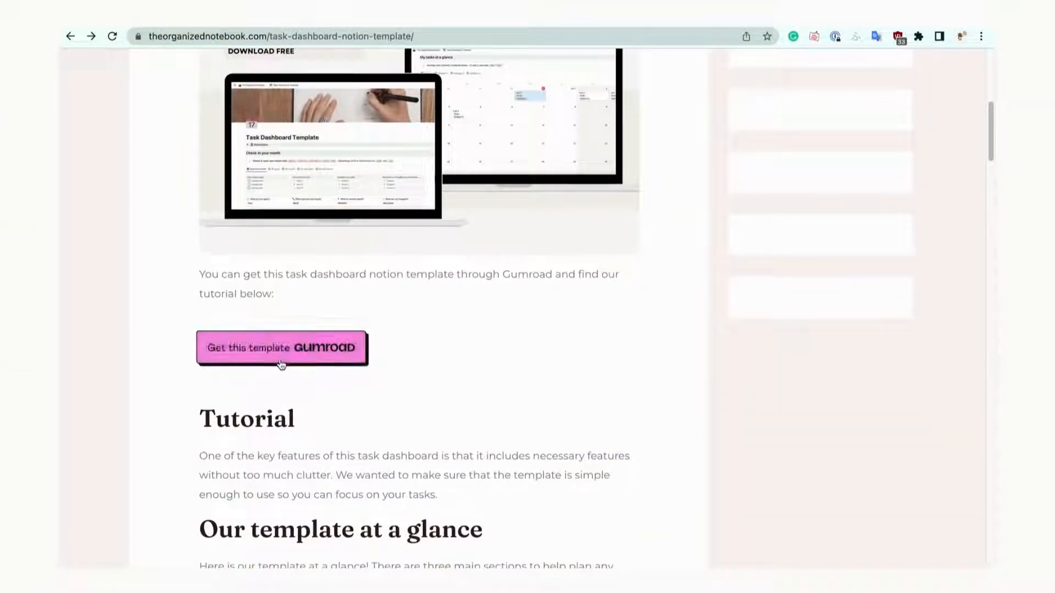
left_click(281, 348)
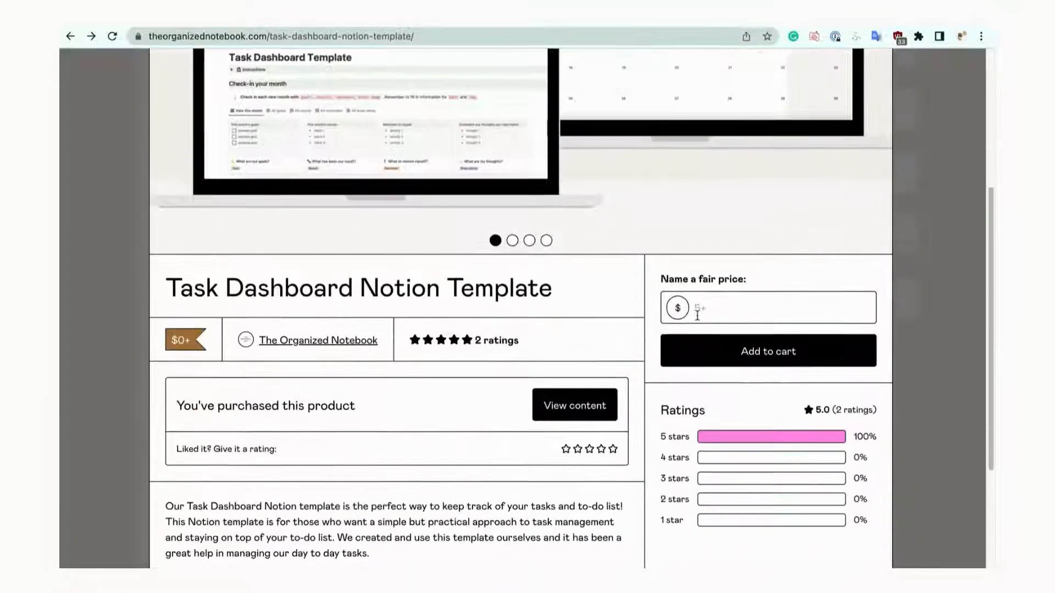
left_click(766, 351)
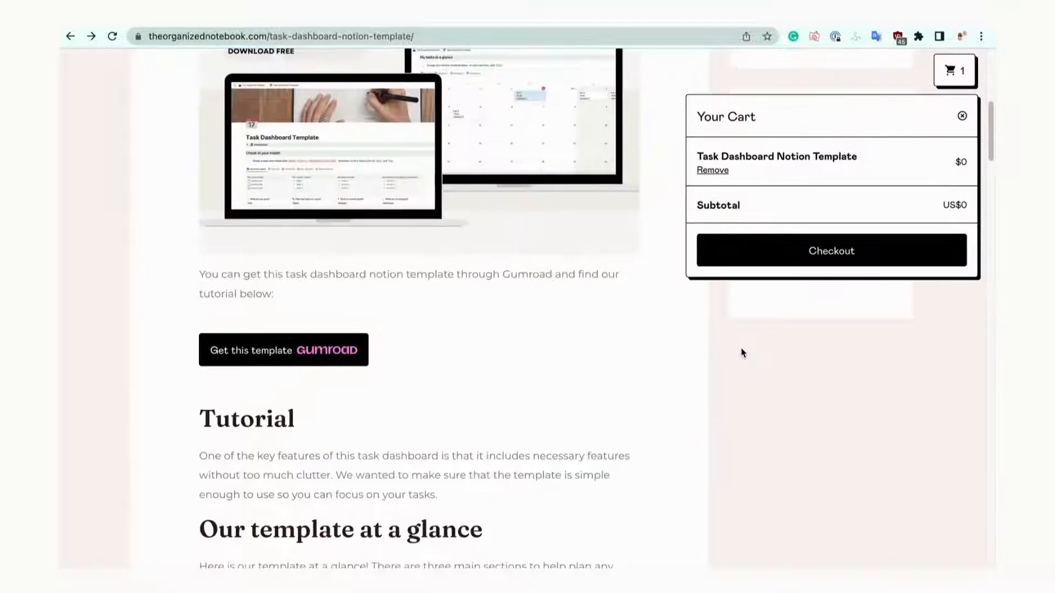
left_click(830, 250)
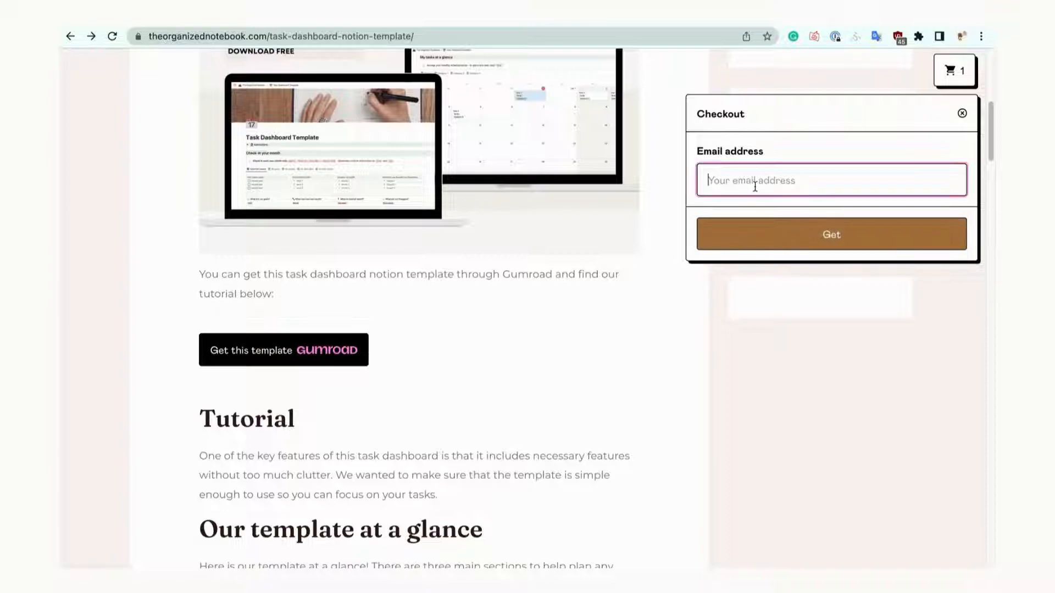
left_click(830, 233)
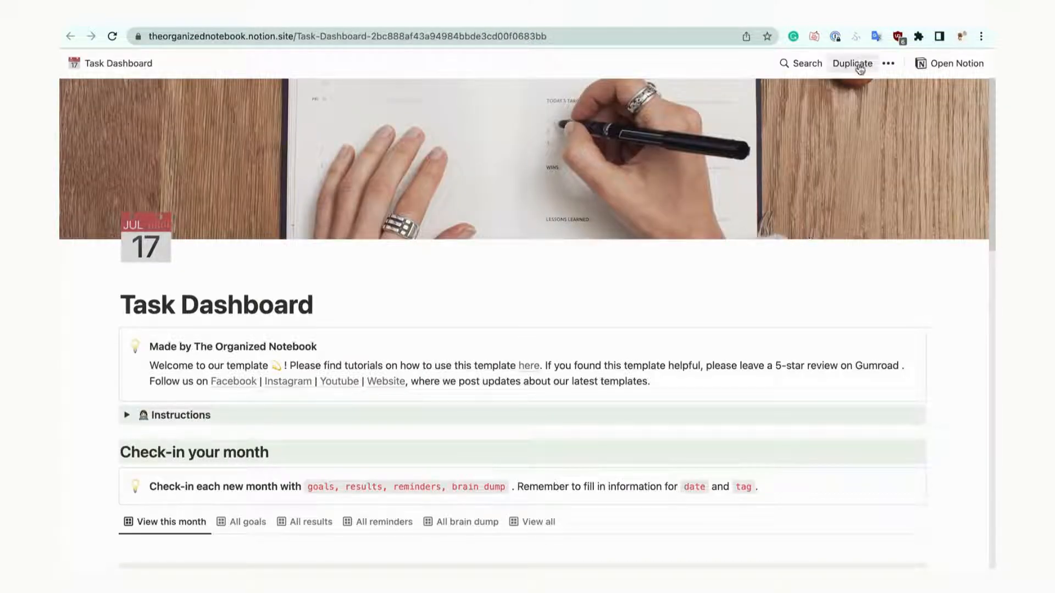
- Duplicate the public Task Dashboard template into the user's own Notion workspace
left_click(852, 64)
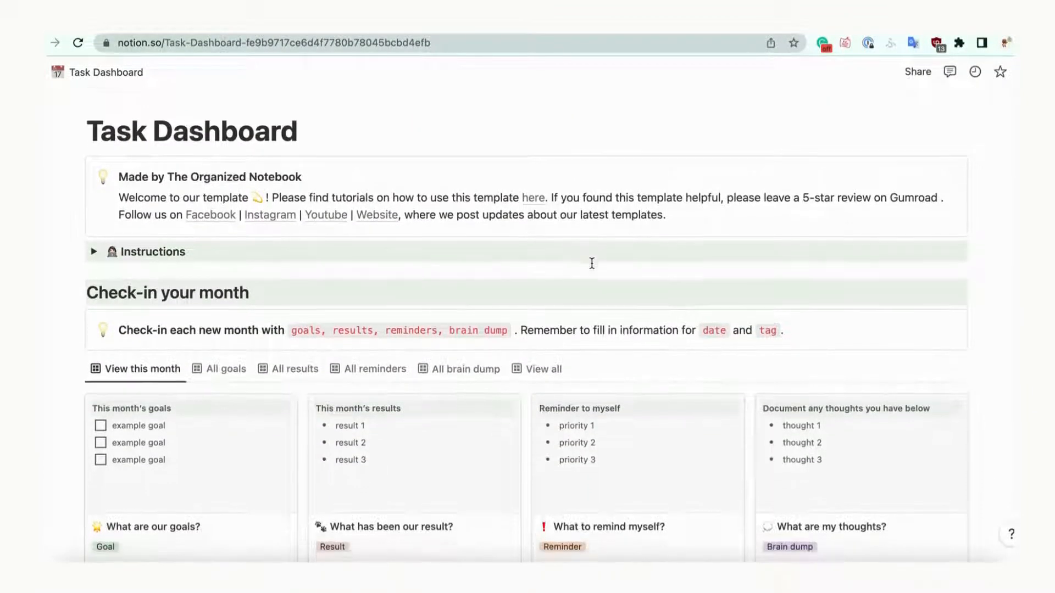
scroll("down", 3)
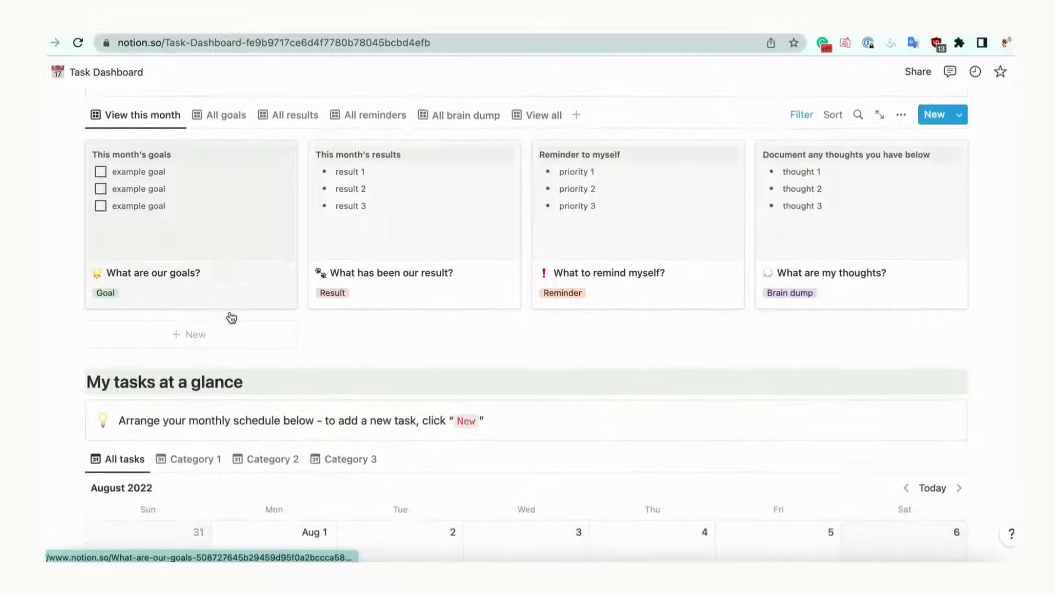
scroll("down", 3)
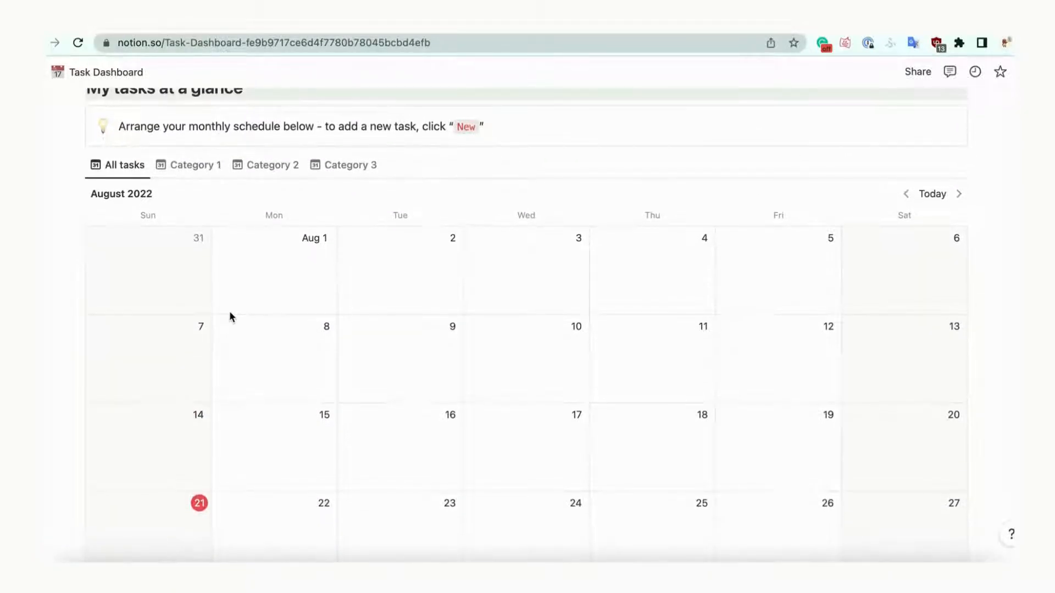
scroll("down", 3)
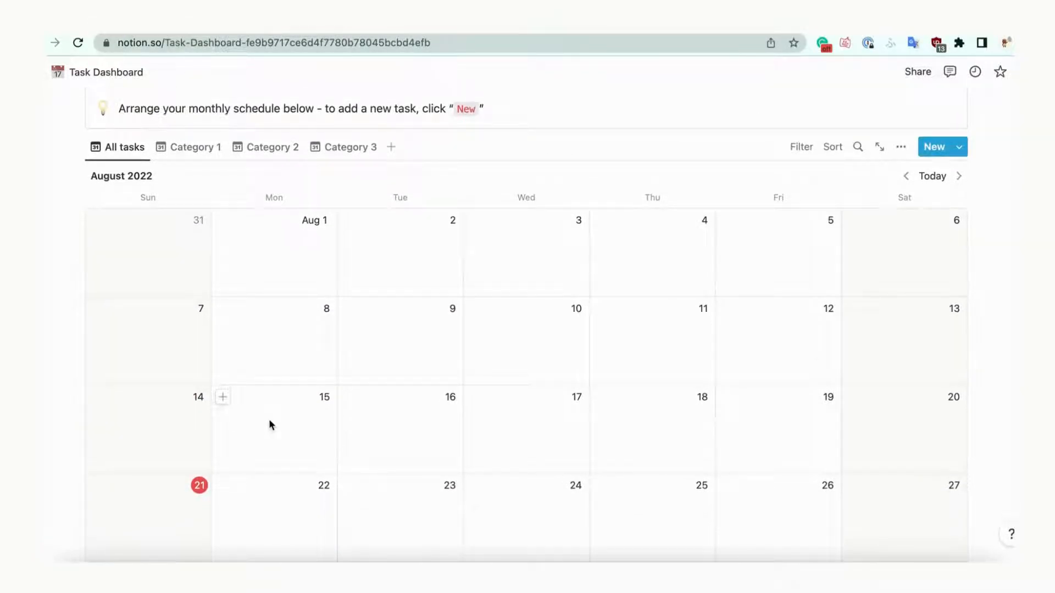
scroll("down", 3)
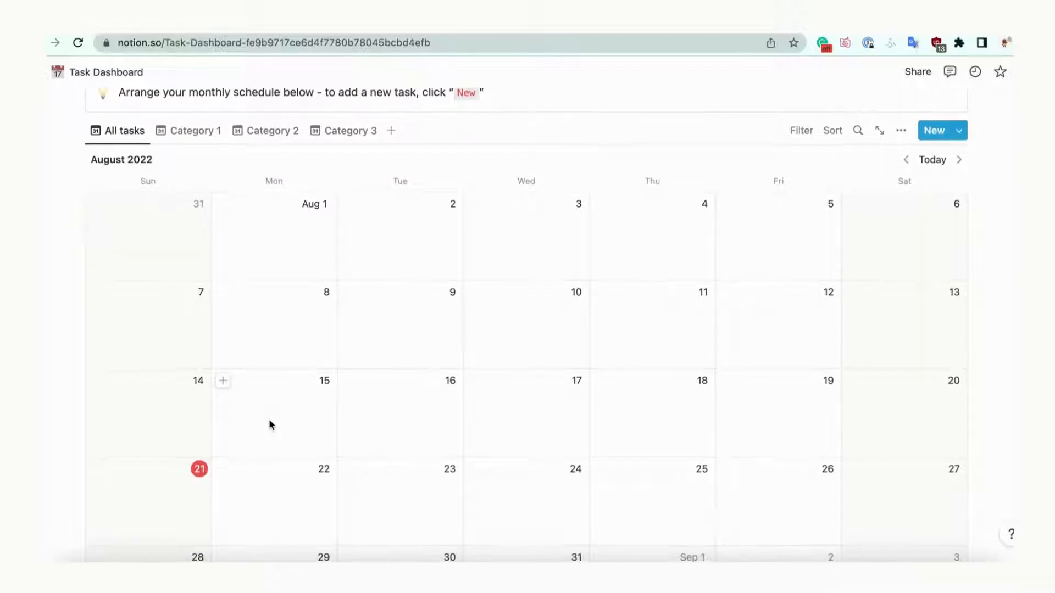
scroll("down", 3)
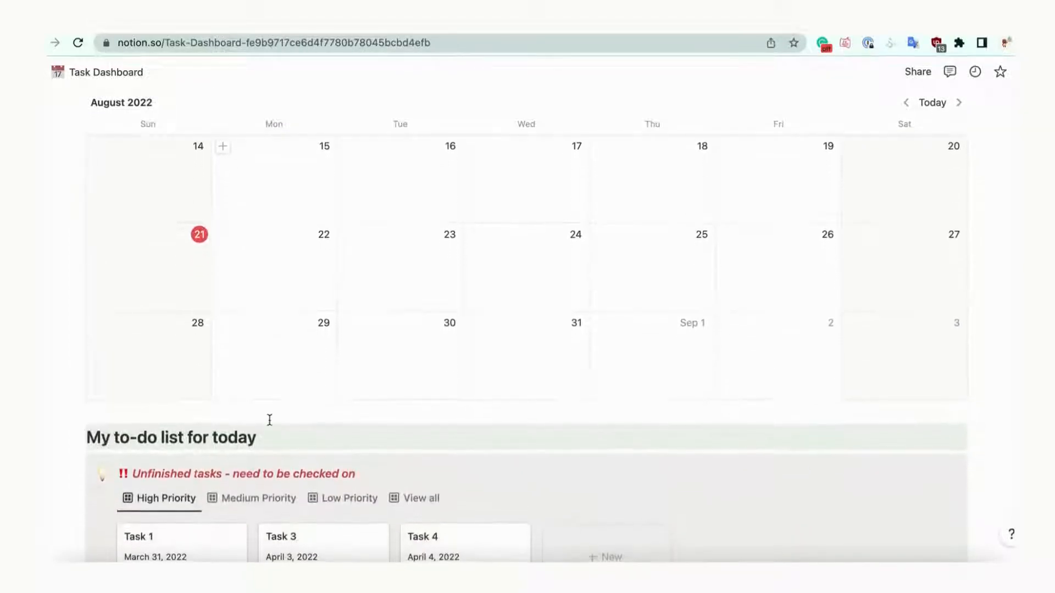
scroll("down", 3)
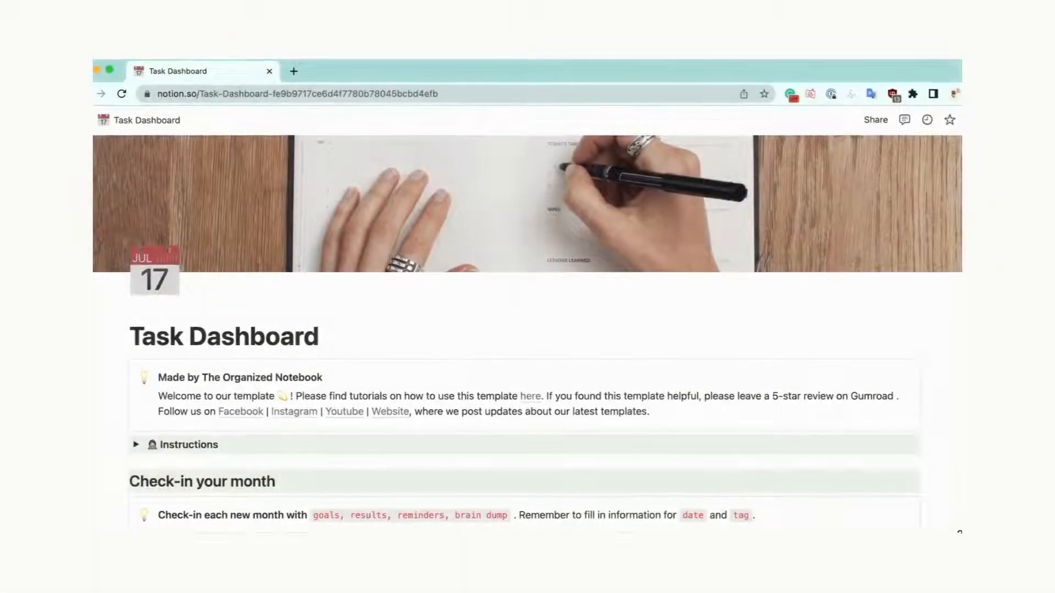
scroll("down", 3)
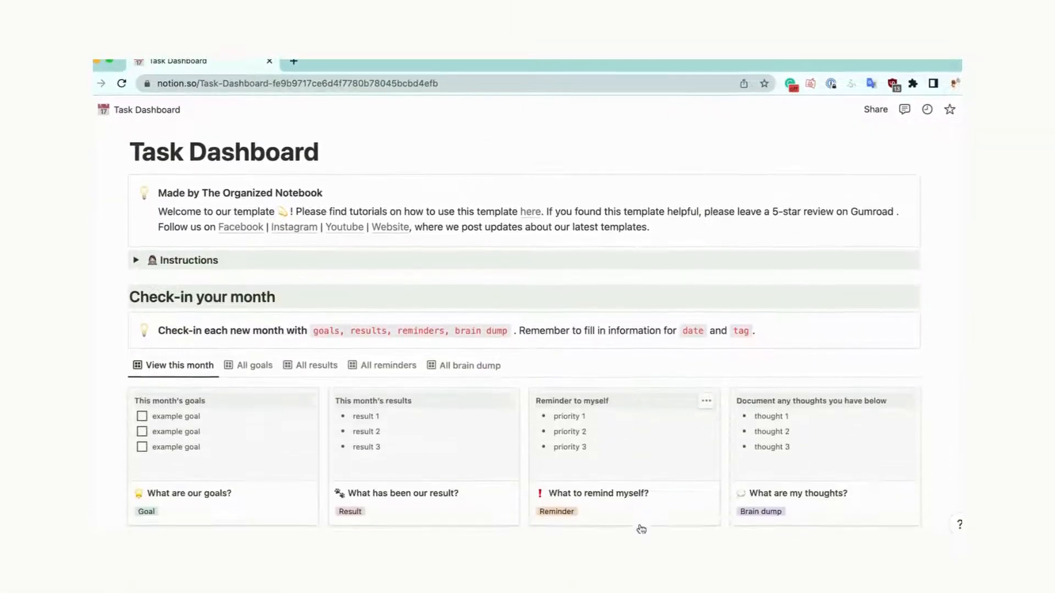
scroll("down", 3)
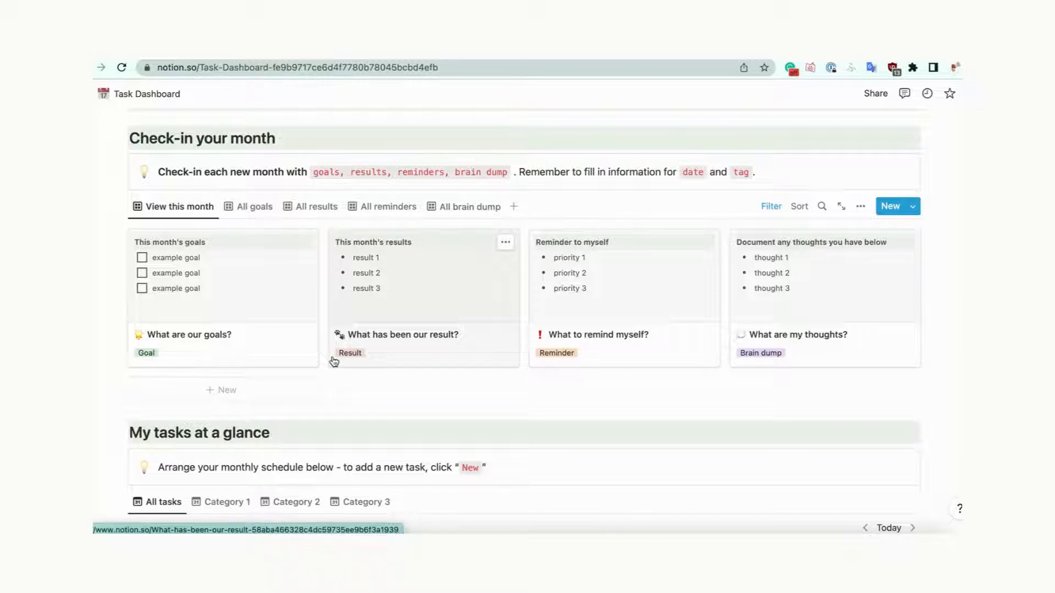
left_click(254, 207)
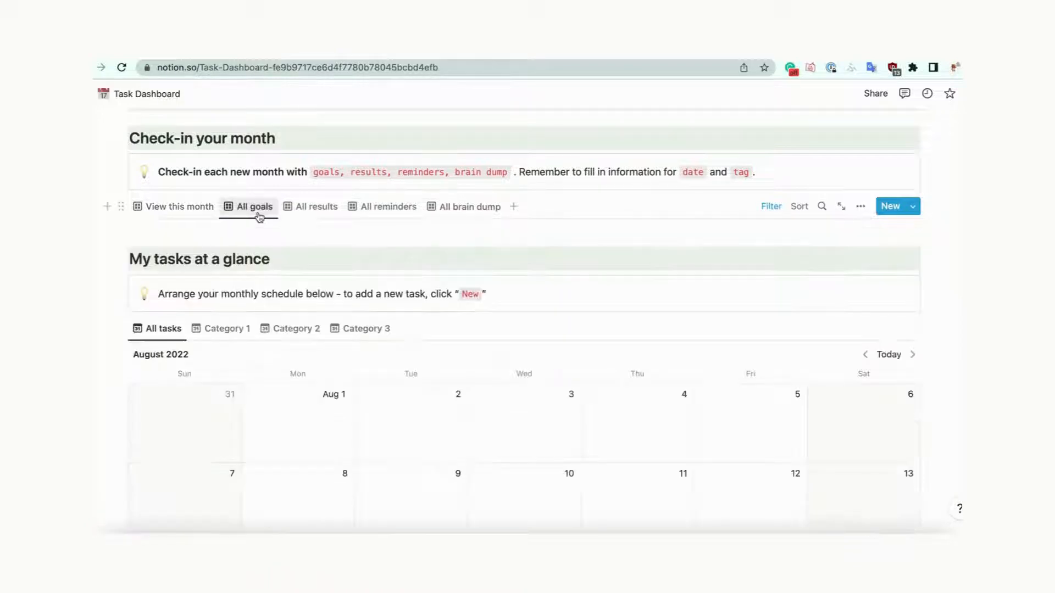
left_click(387, 206)
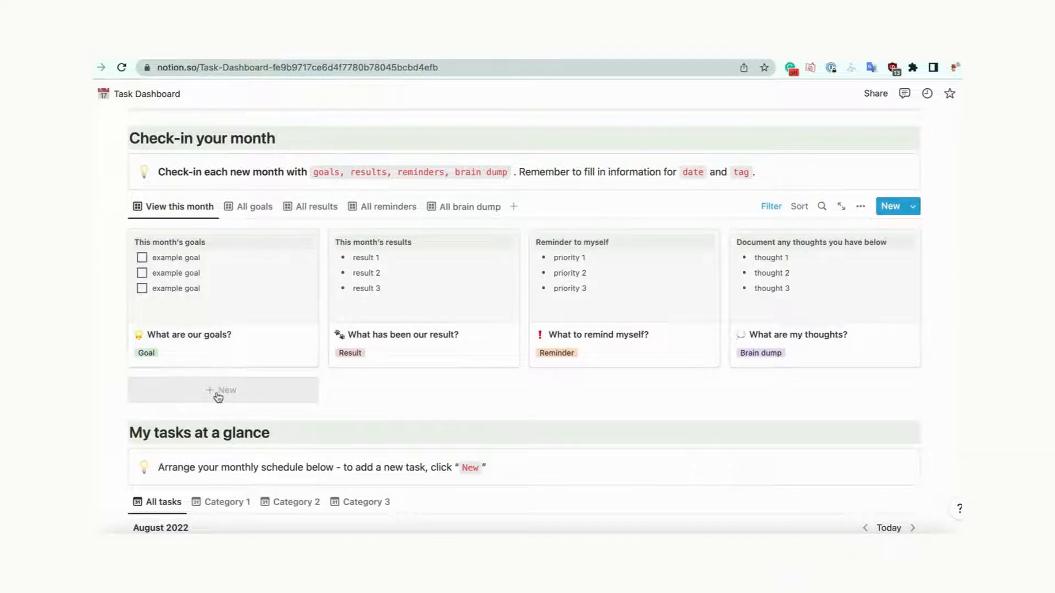
- Create a monthly check-in card 'This months ideas' tagged 'ideas' with a bulleted list in its body
left_click(223, 390)
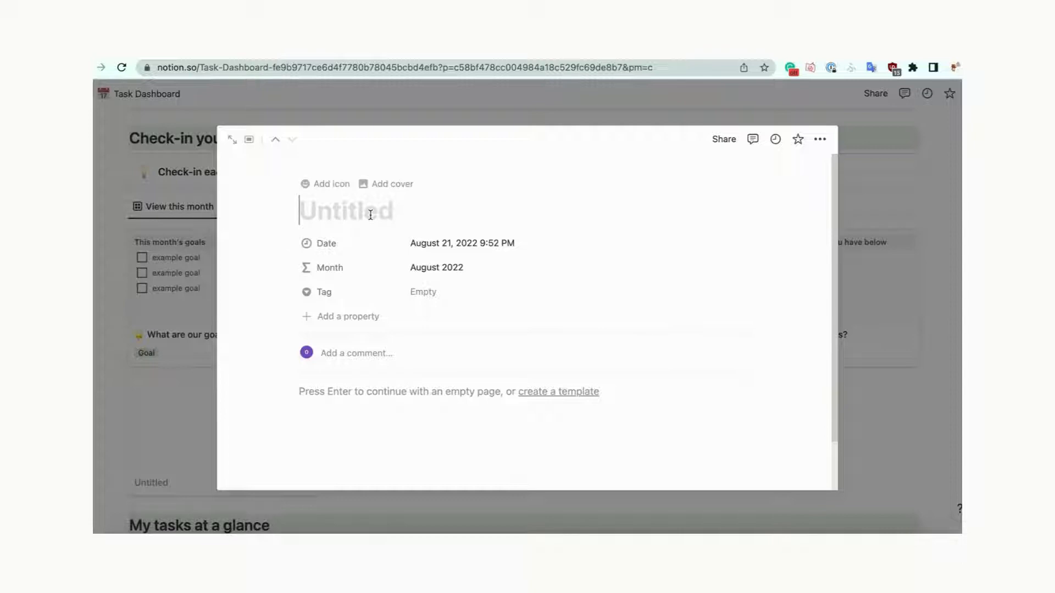
type("This mon")
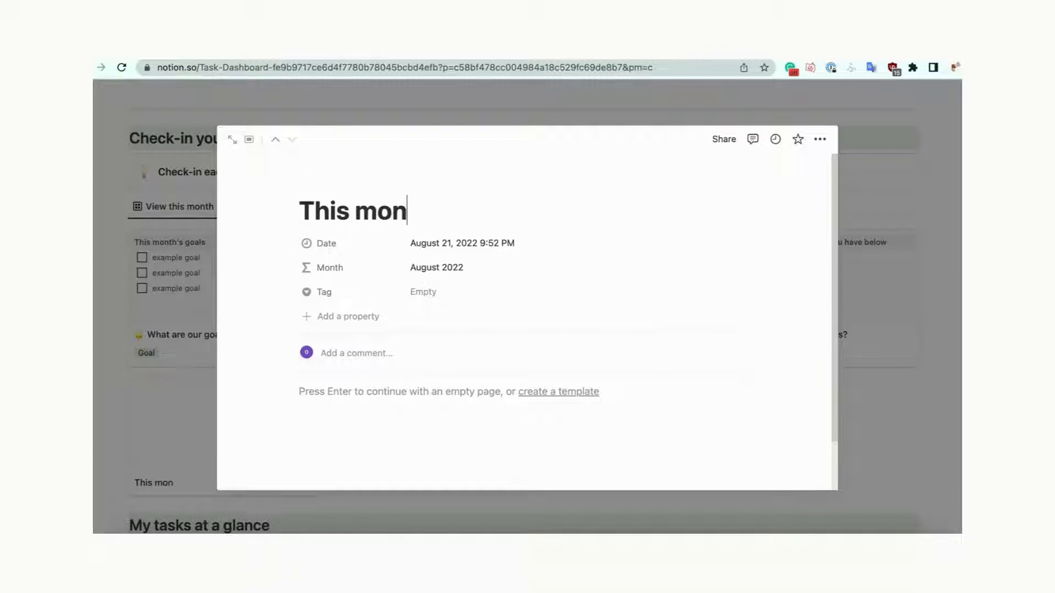
left_click(422, 291)
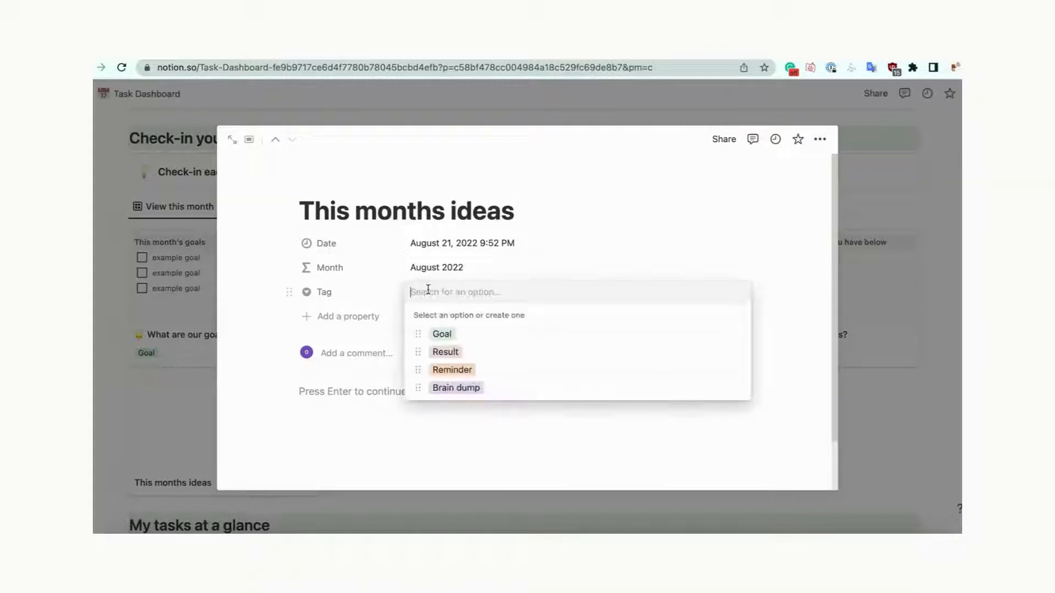
type("ideas")
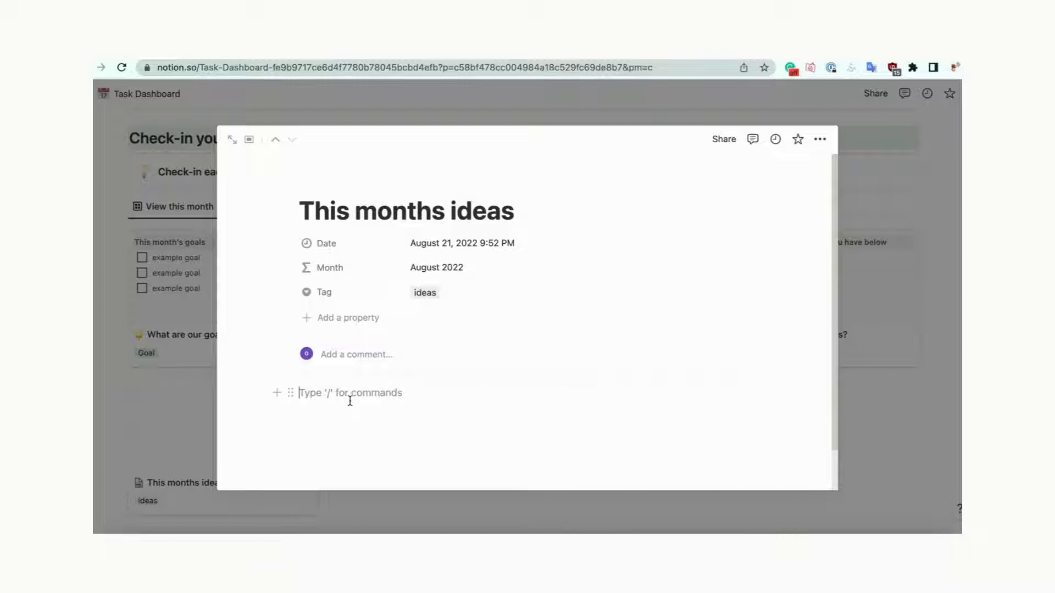
type("/bullet")
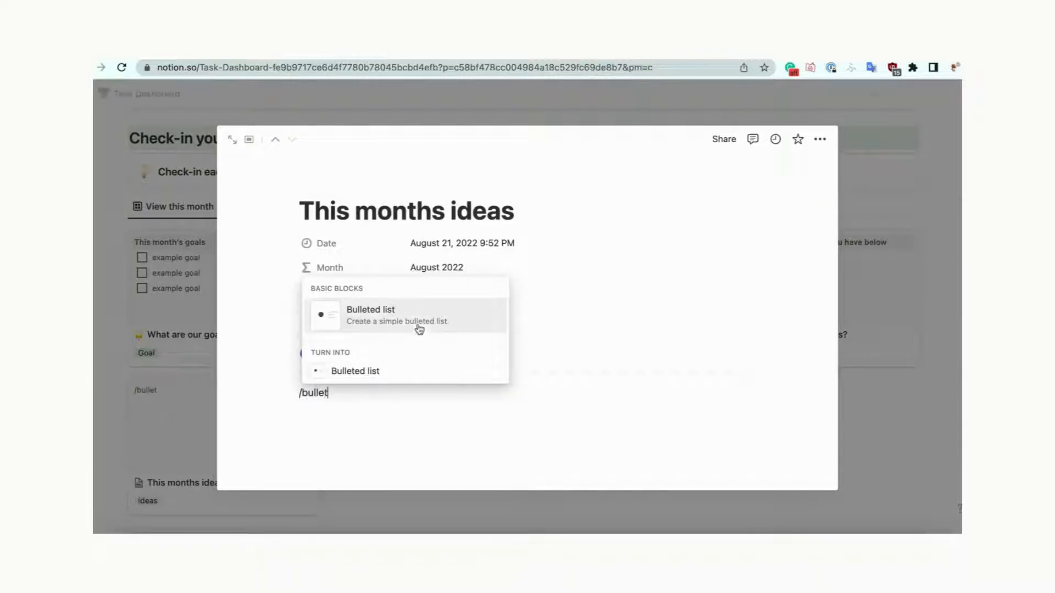
left_click(370, 310)
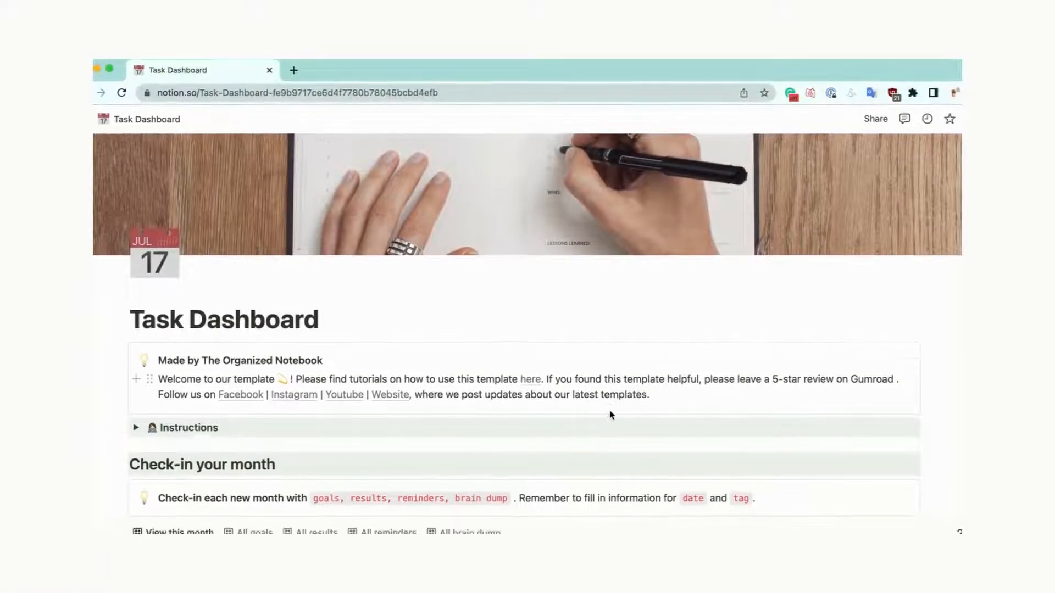
- Browse the August 2022 task calendar's category views and return to the All tasks view
scroll("down", 3)
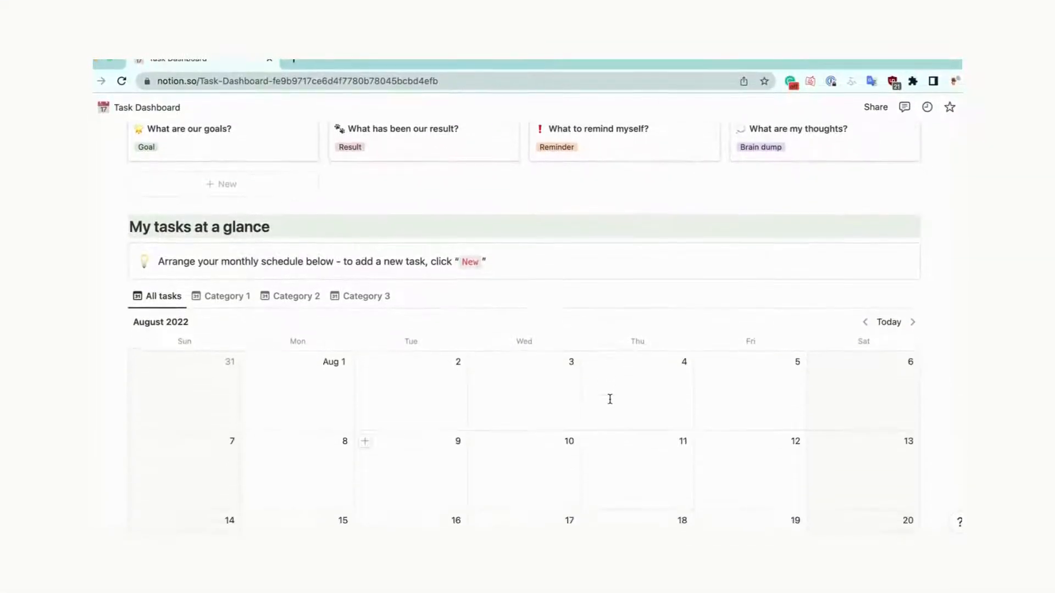
scroll("down", 3)
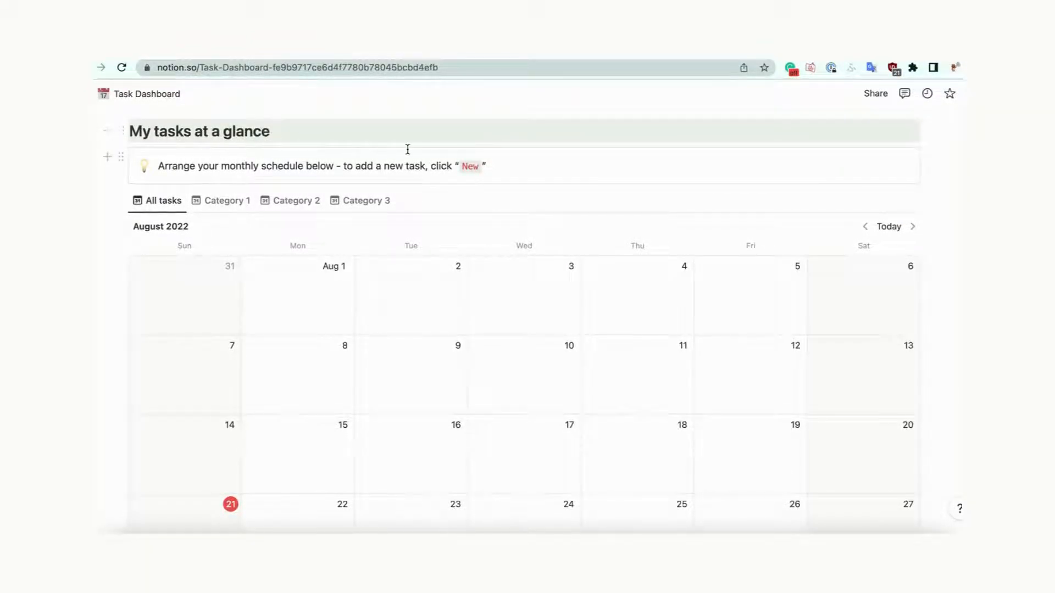
scroll("down", 3)
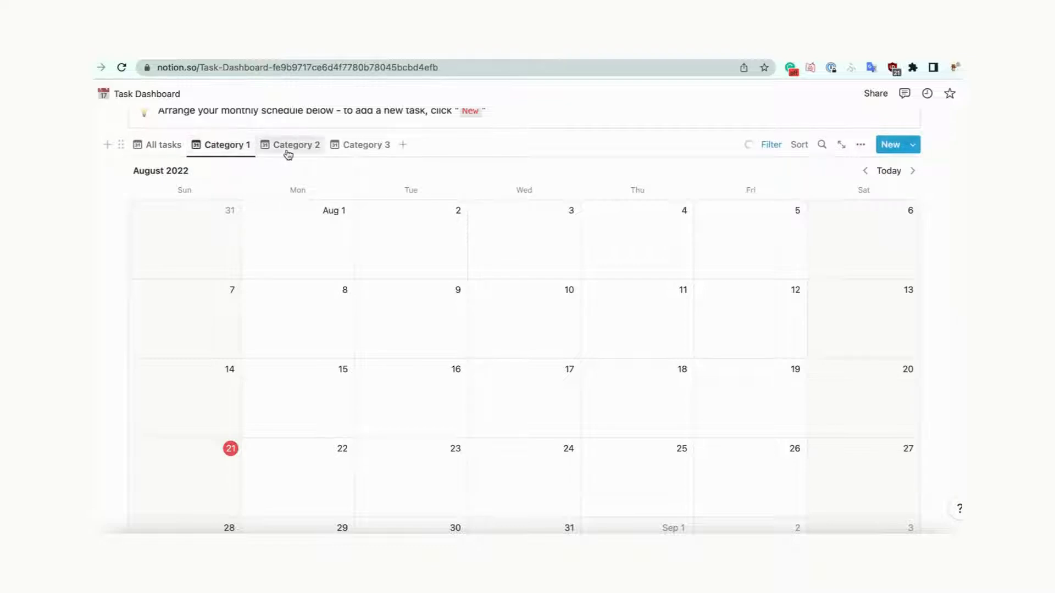
left_click(365, 145)
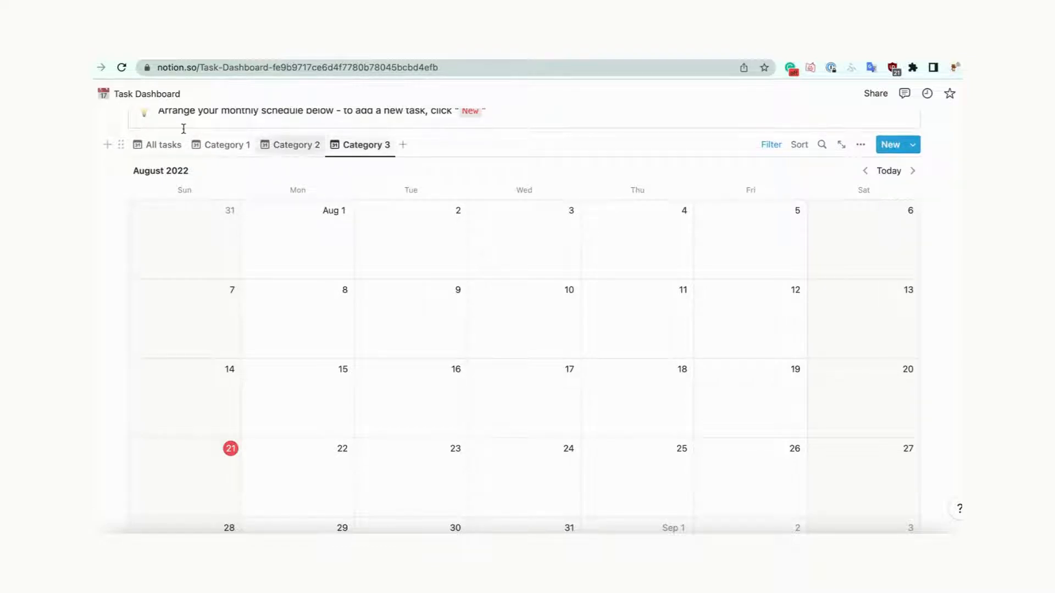
left_click(161, 145)
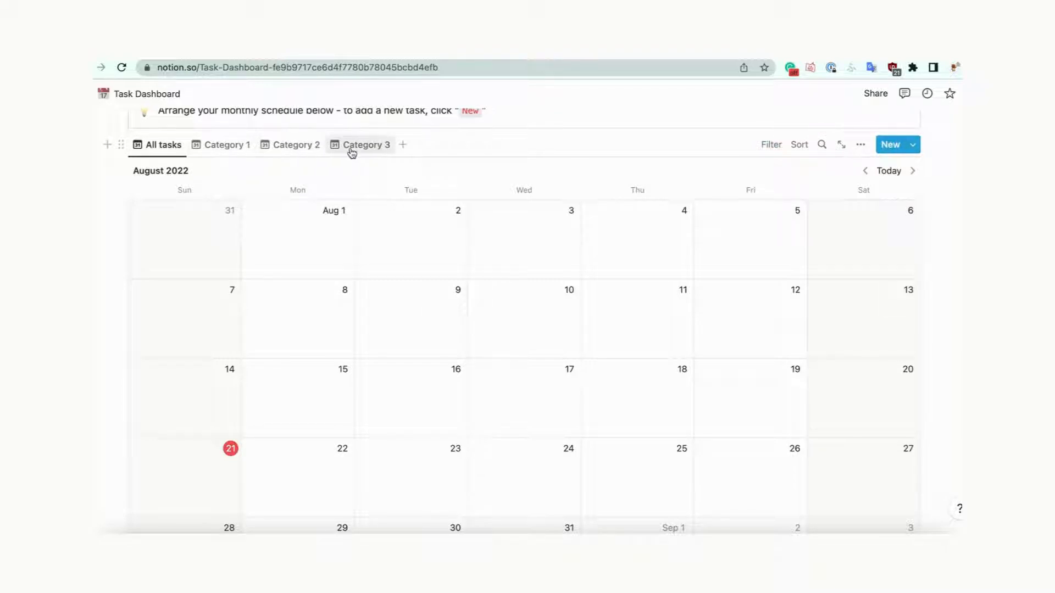
scroll("up", 3)
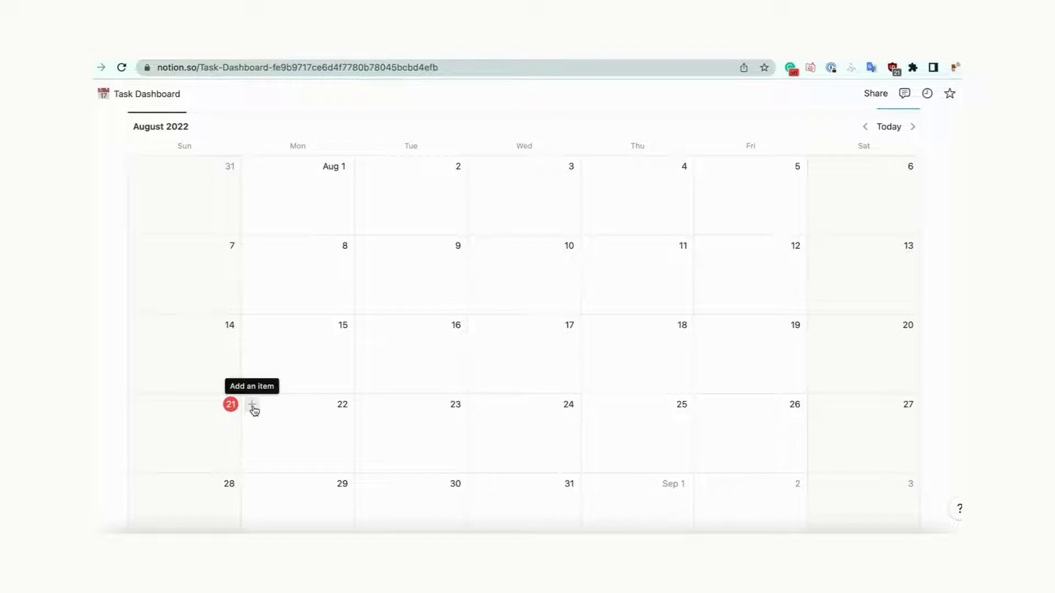
- Add a 'Write notes' task on August 22 with High priority, To do status and Category 1
left_click(252, 409)
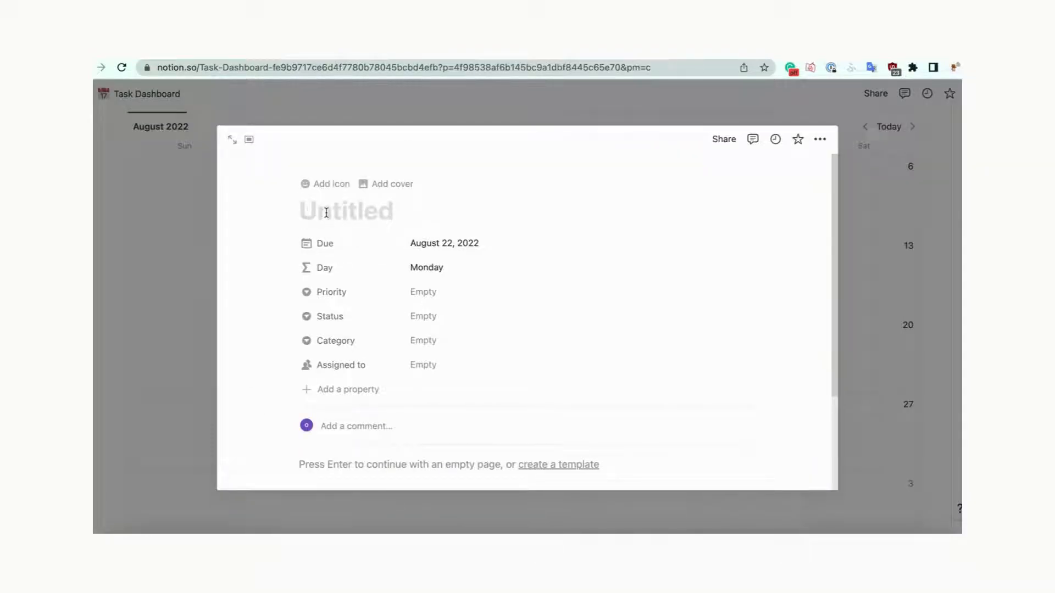
type("Write notes")
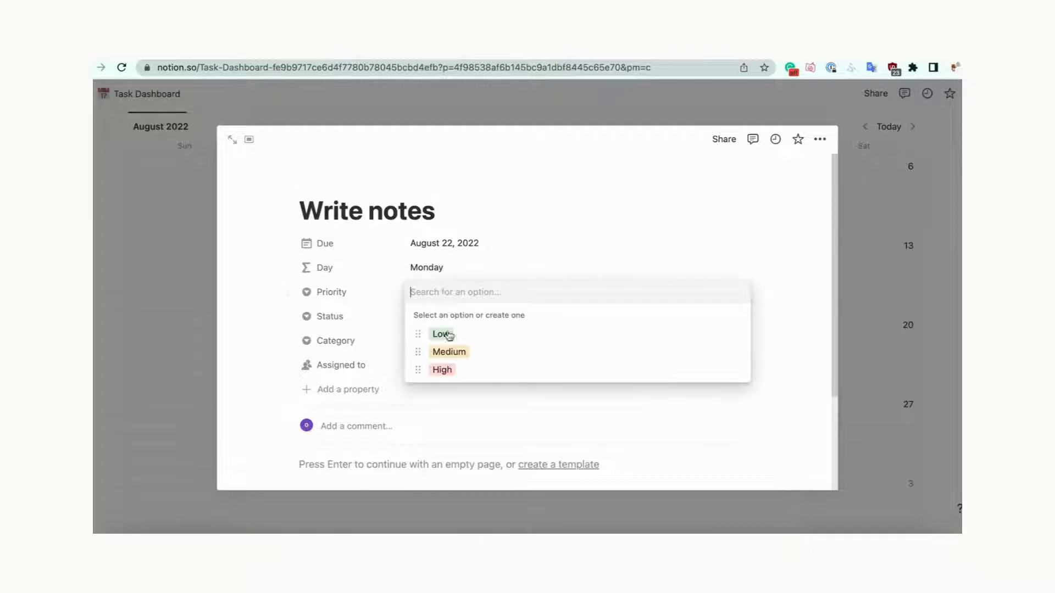
left_click(441, 369)
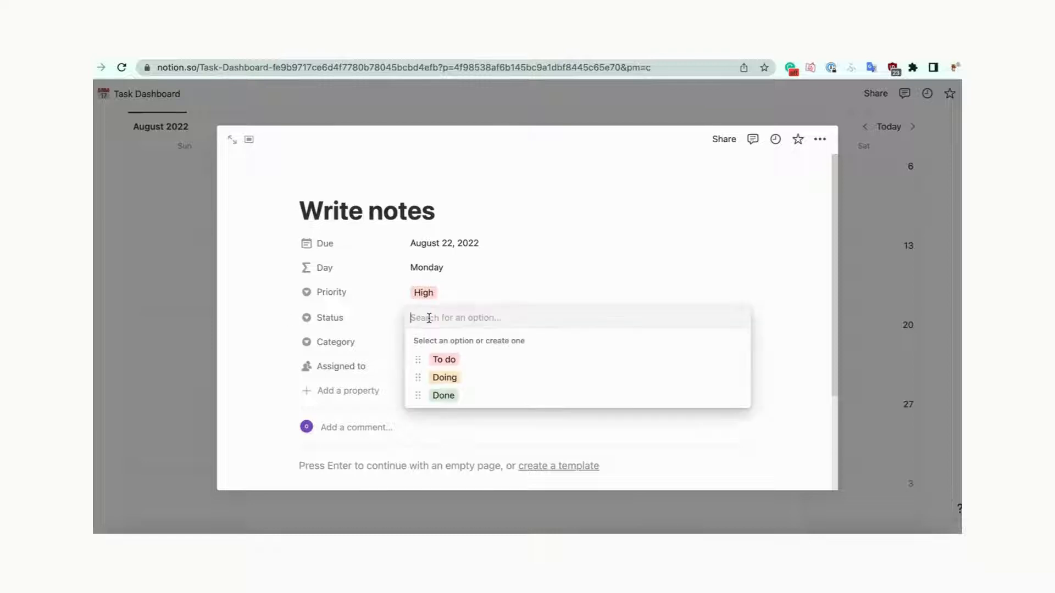
left_click(443, 358)
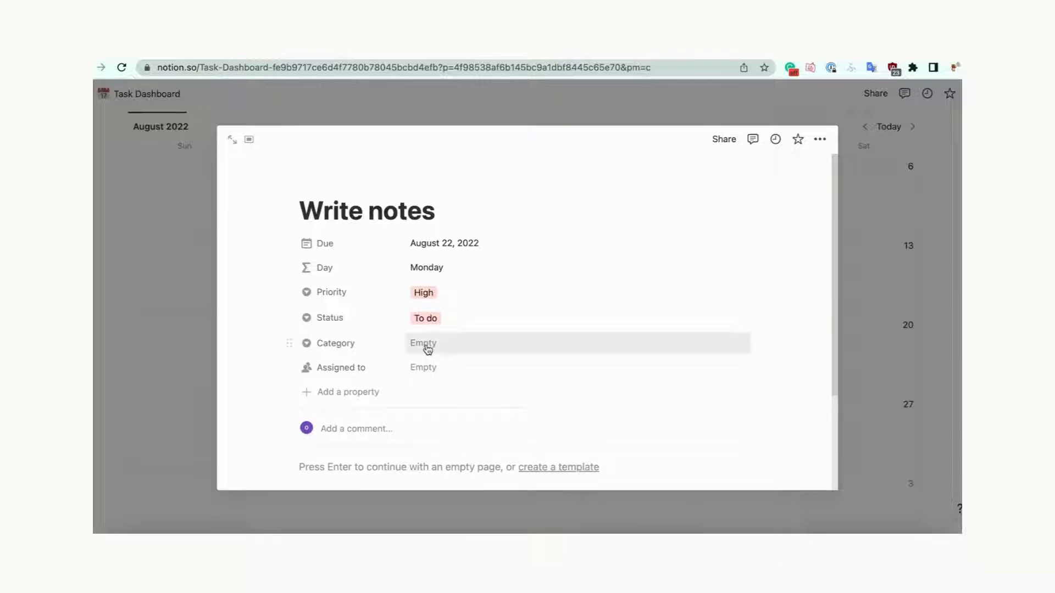
left_click(422, 343)
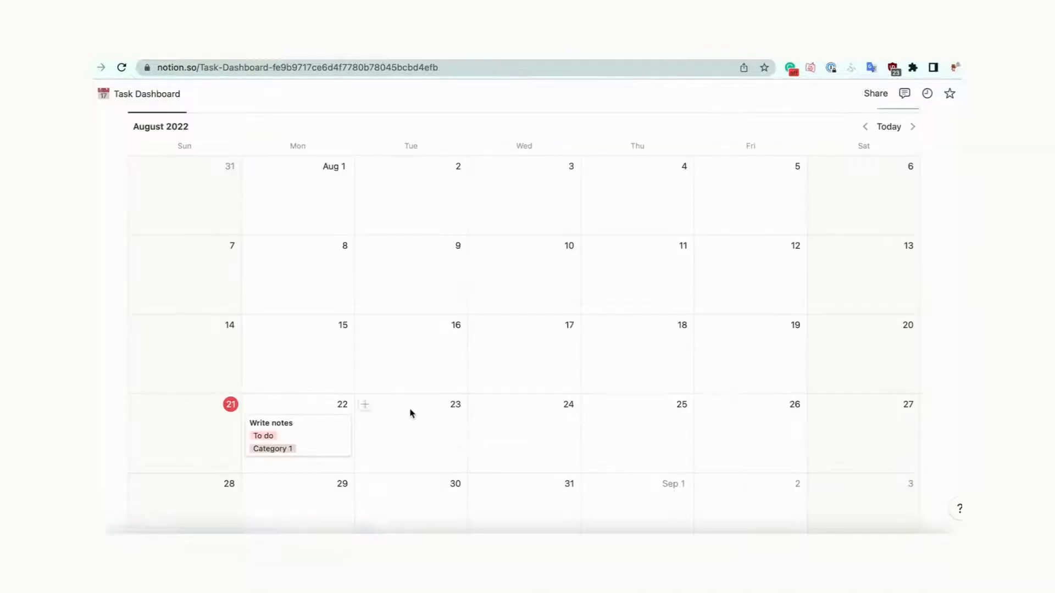
mouse_move(317, 438)
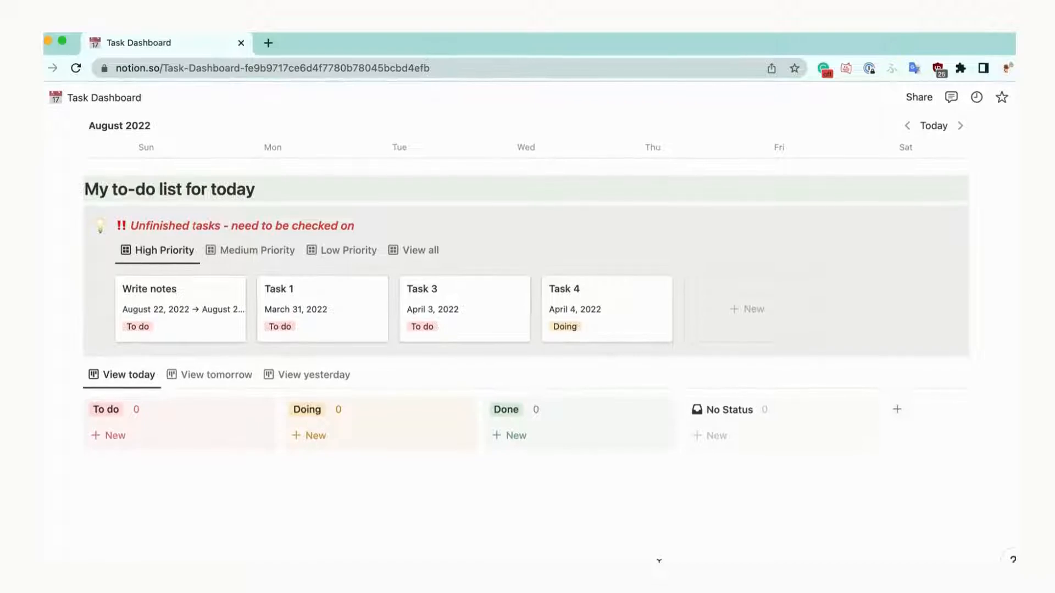
- Check that 'Write notes' appears among high-priority unfinished tasks and on tomorrow's To do board
scroll("down", 3)
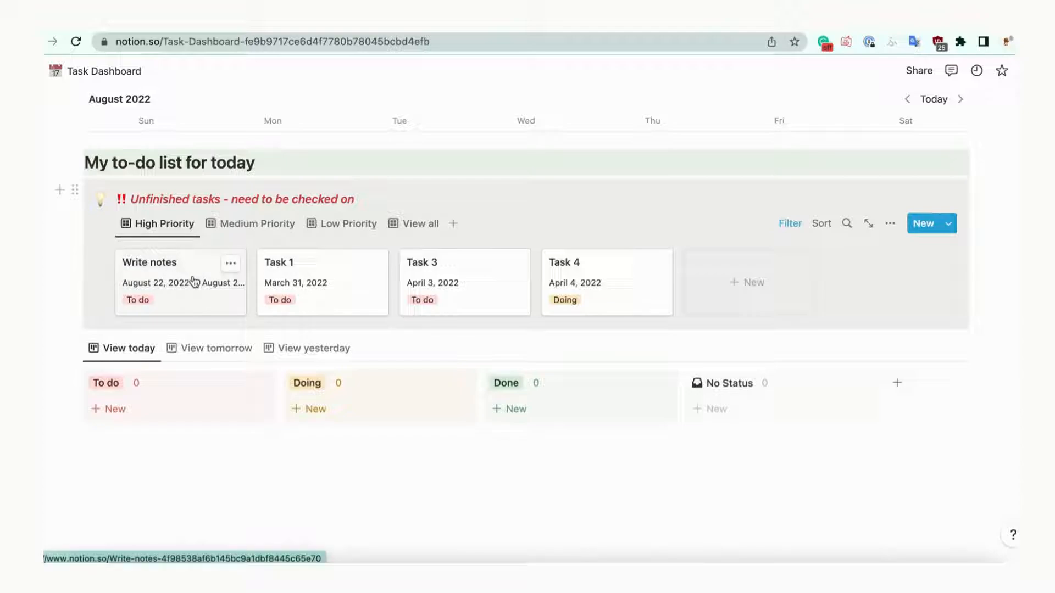
mouse_move(605, 270)
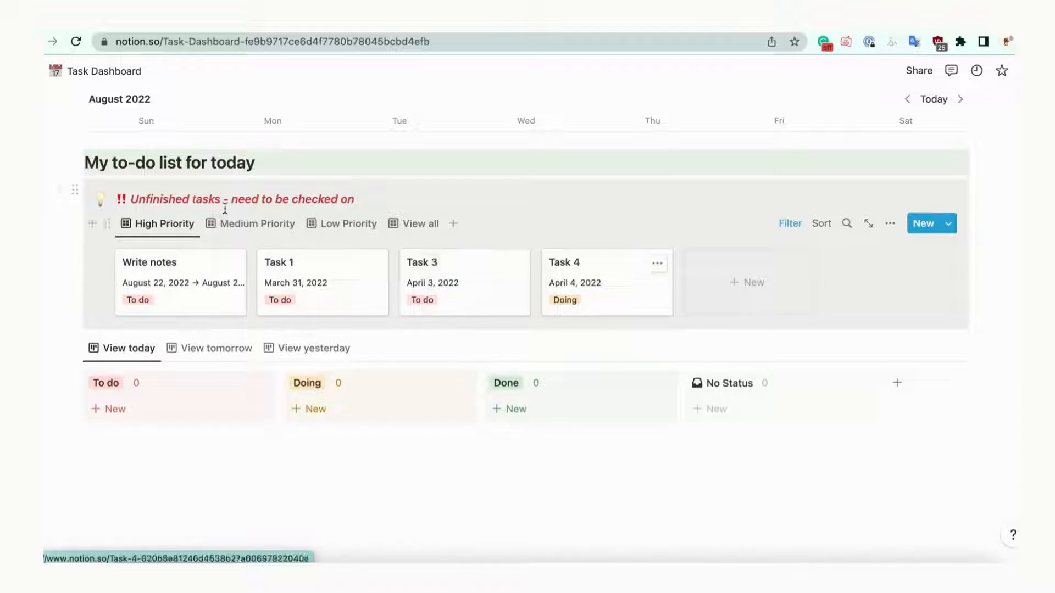
left_click(348, 249)
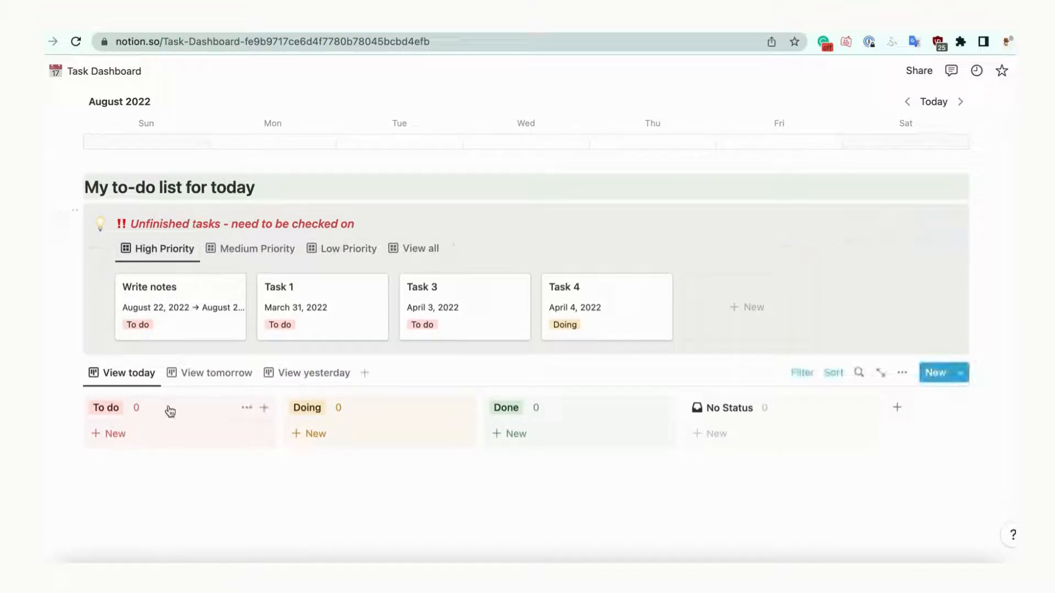
left_click(217, 318)
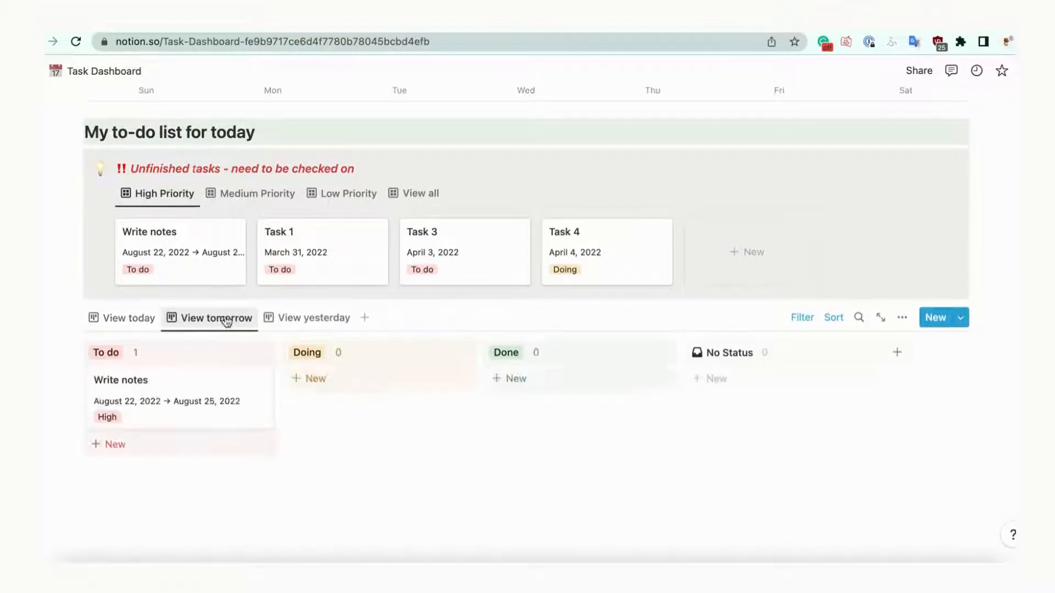
left_click(313, 318)
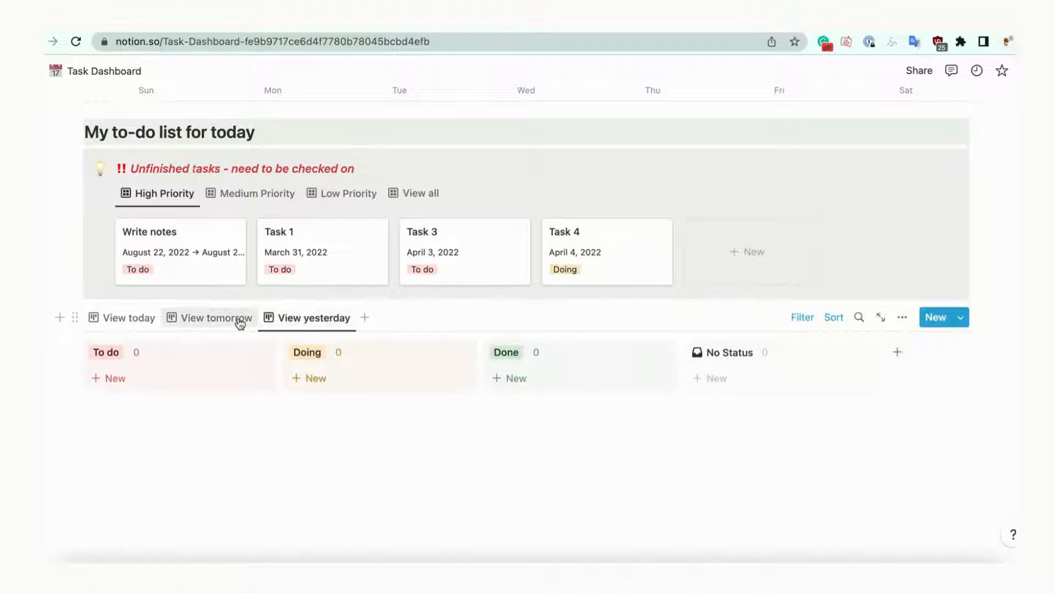
left_click(128, 317)
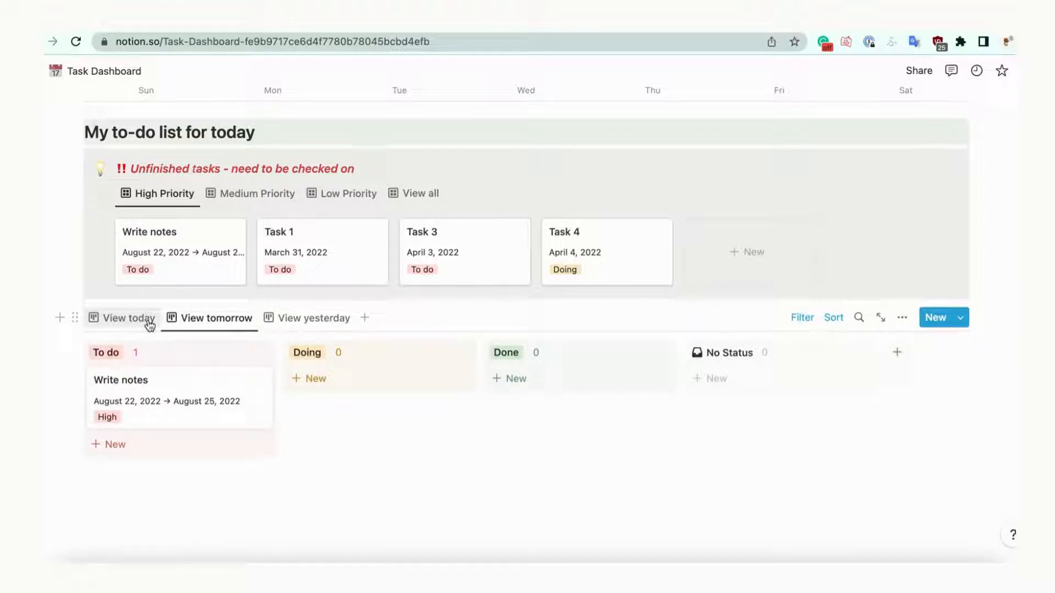